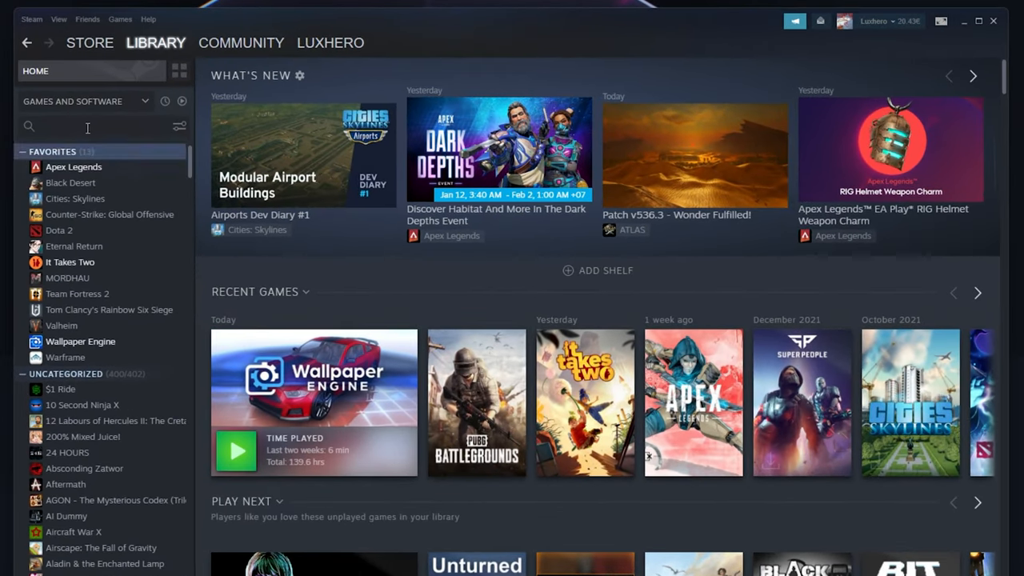
Filter the Steam library with a 'pubg' search to list the PUBG titles
type("pubg")
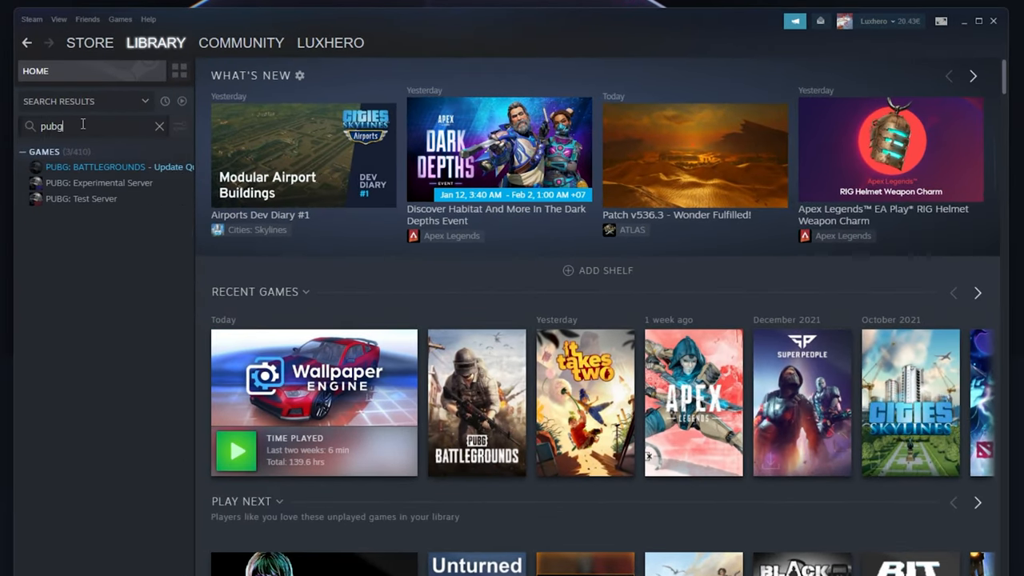
mouse_move(103, 262)
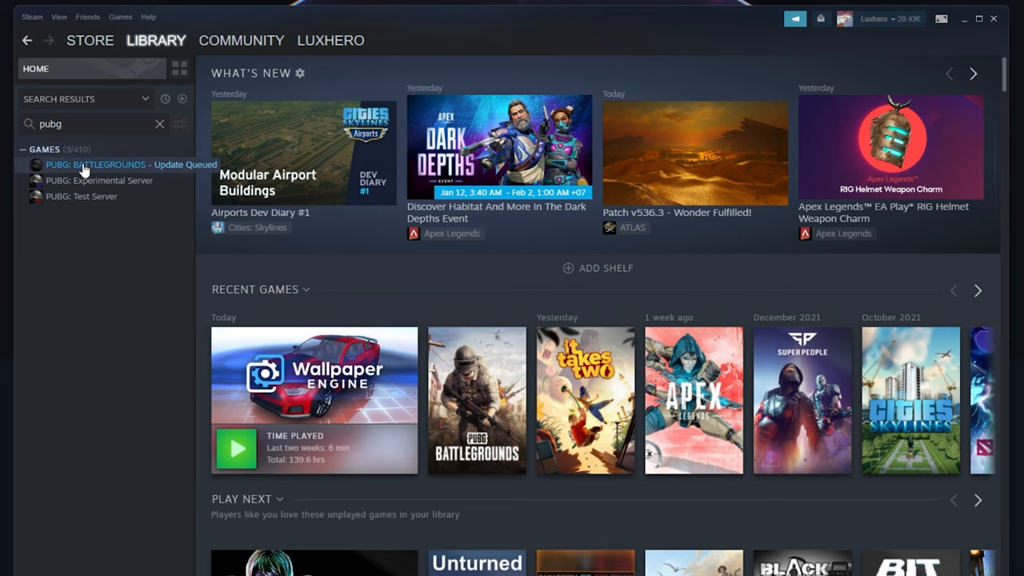
View PUBG: BATTLEGROUNDS' Local Files properties (43.06 GB on C:) and close the window
right_click(96, 163)
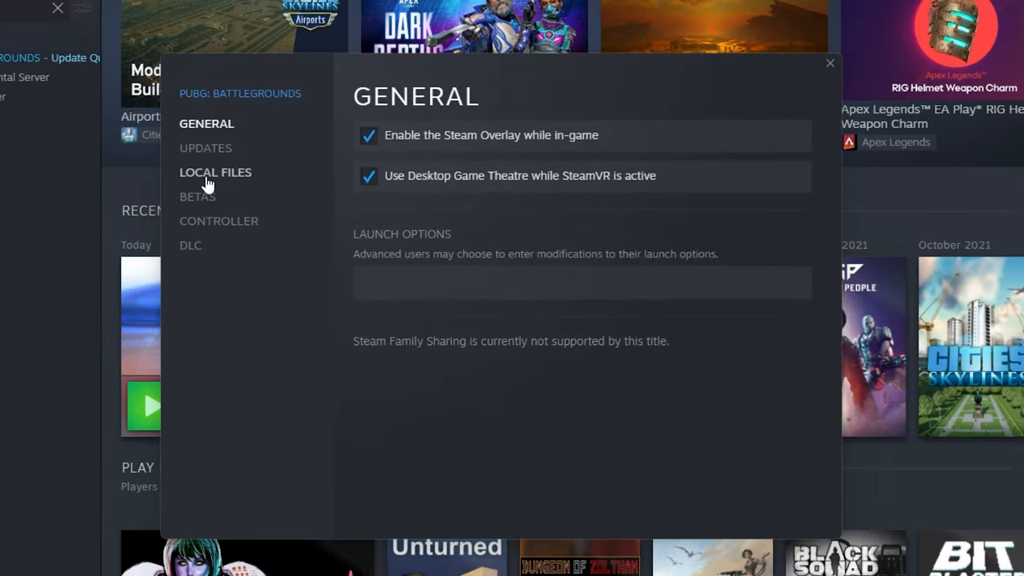
left_click(214, 173)
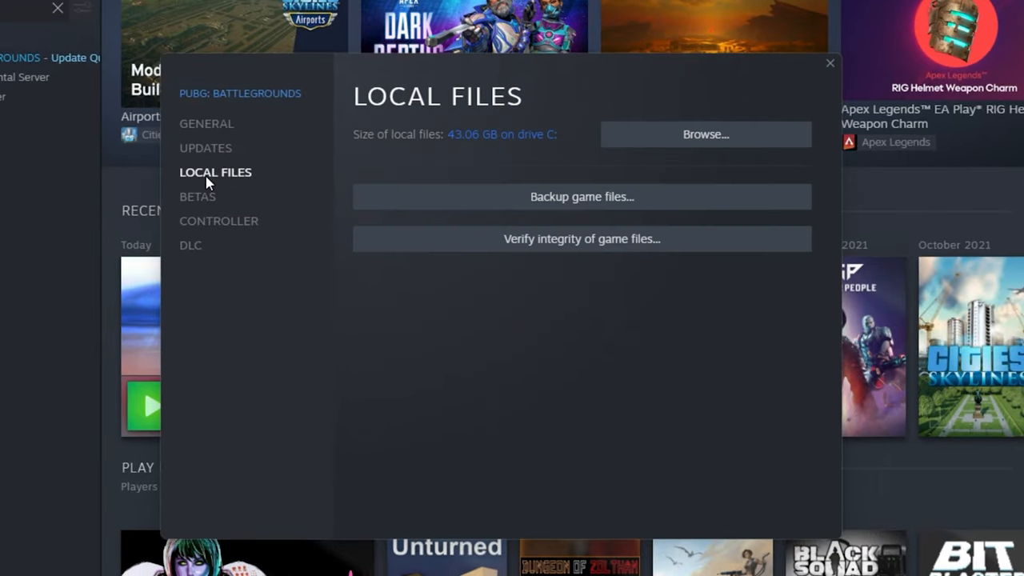
mouse_move(468, 240)
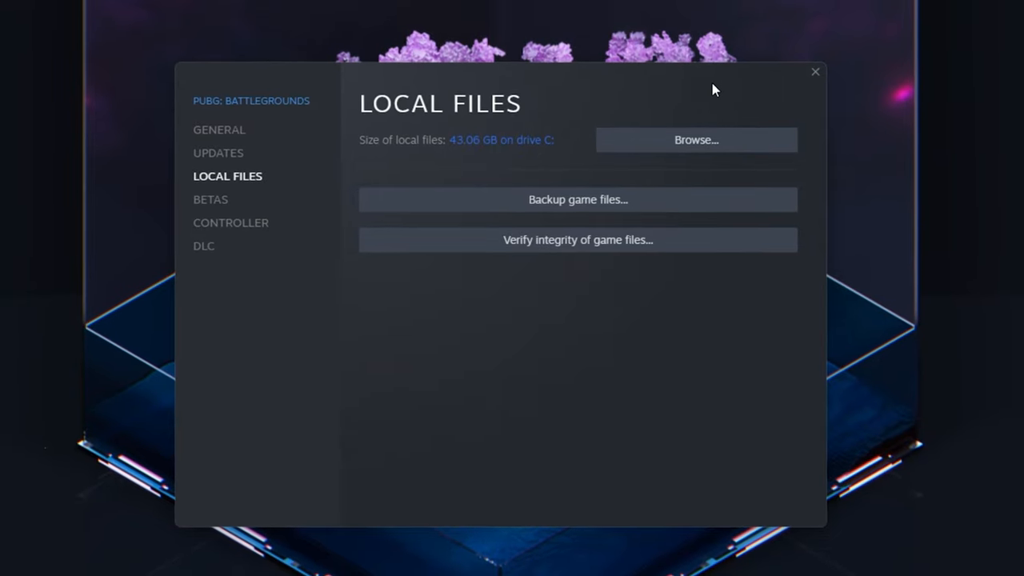
left_click(816, 72)
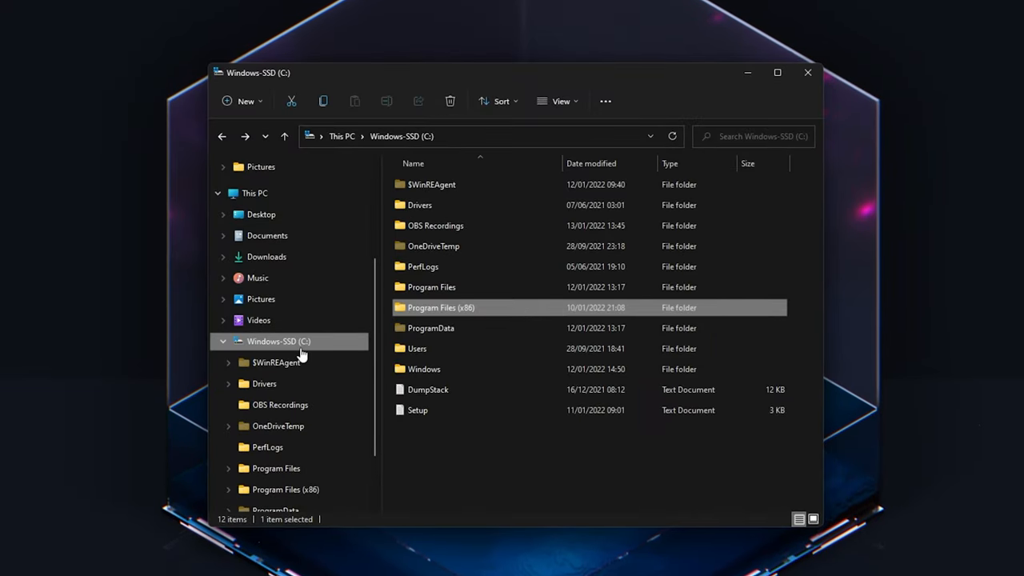
Browse into C:\Program Files (x86)\Steam\steamapps\common\PUBG\TslGame\Binaries\Win64
double_click(441, 307)
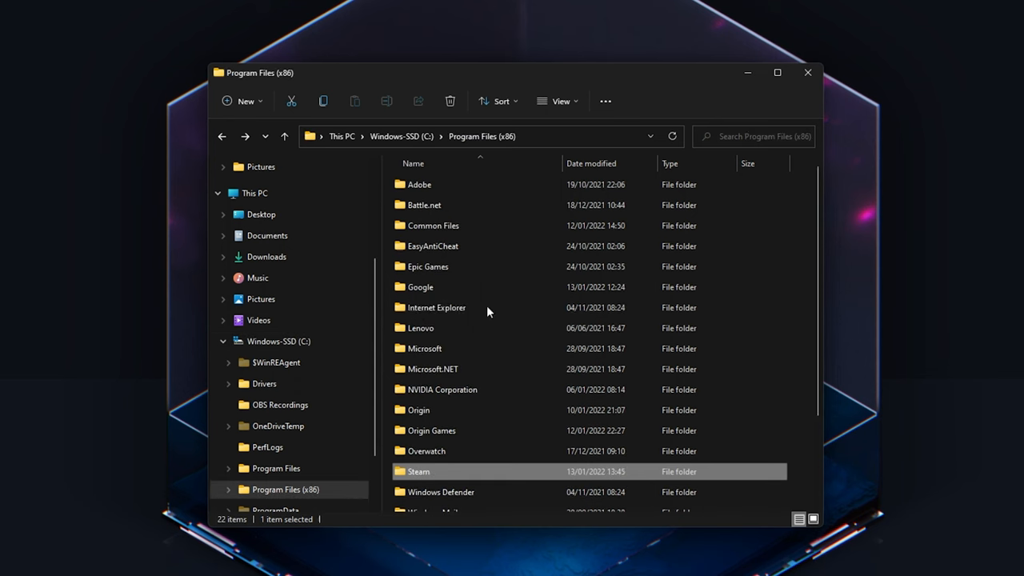
double_click(418, 470)
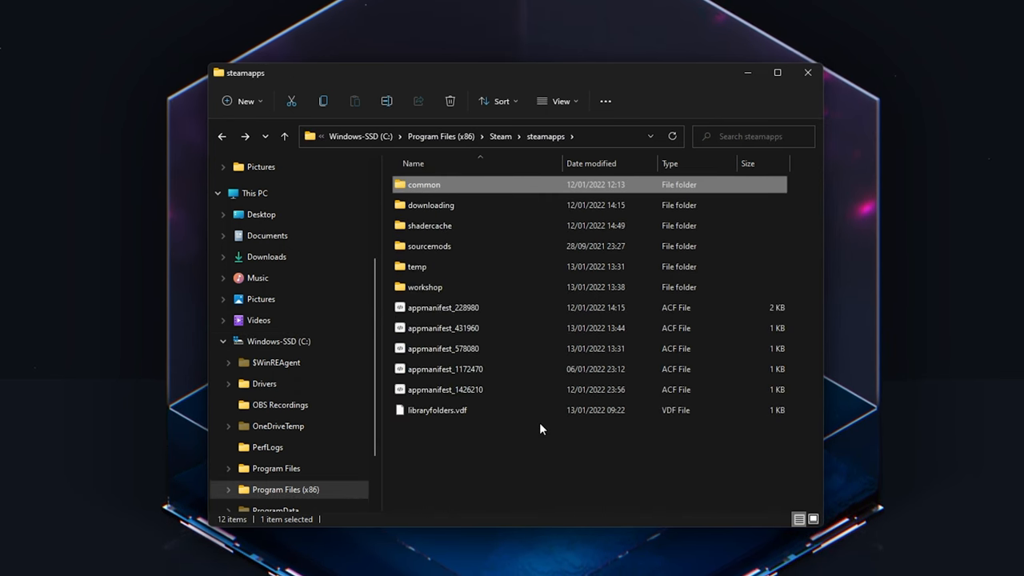
double_click(424, 184)
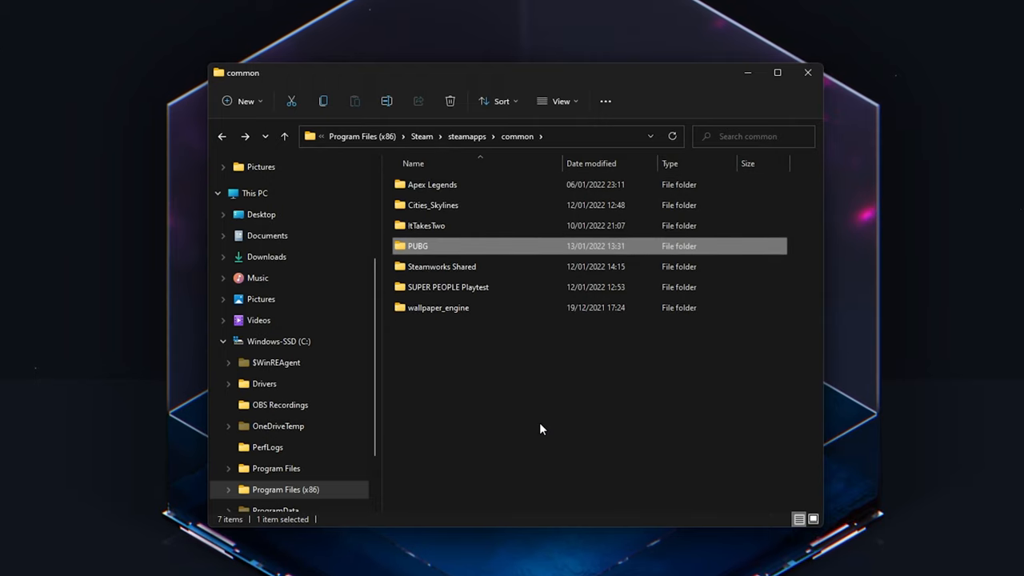
double_click(418, 246)
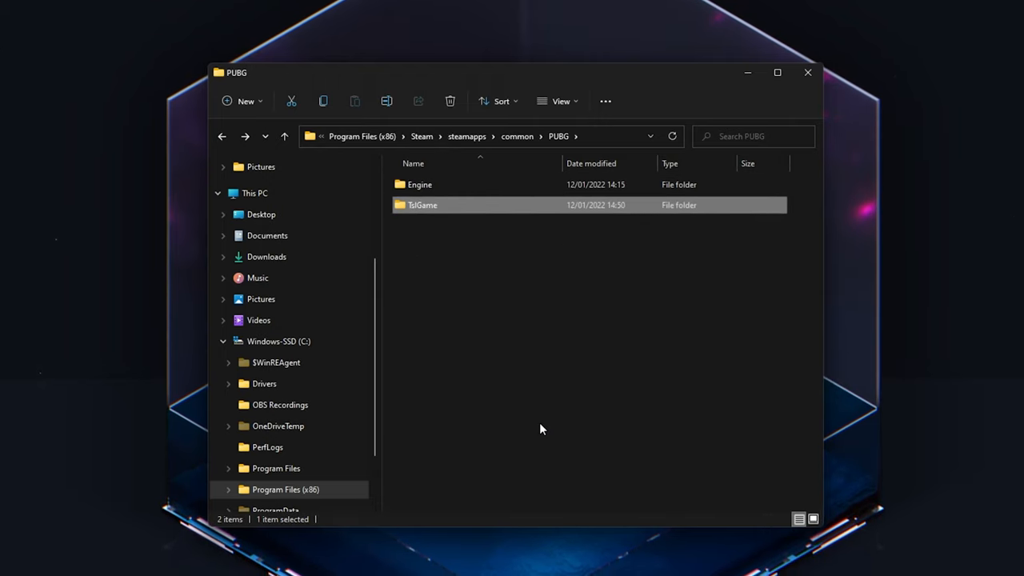
double_click(422, 205)
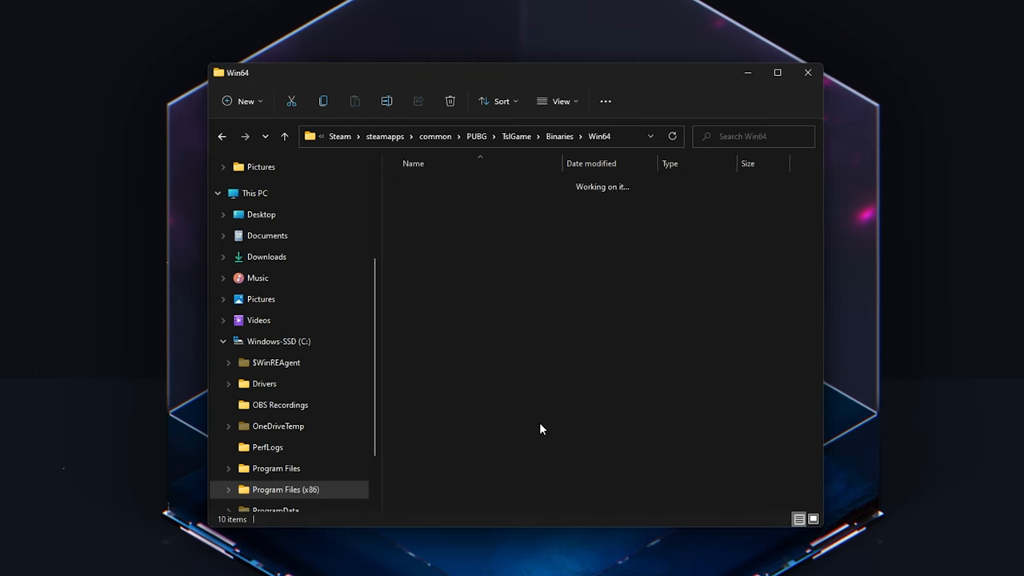
Bring up the TslGame application's Properties on the General page
left_click(422, 307)
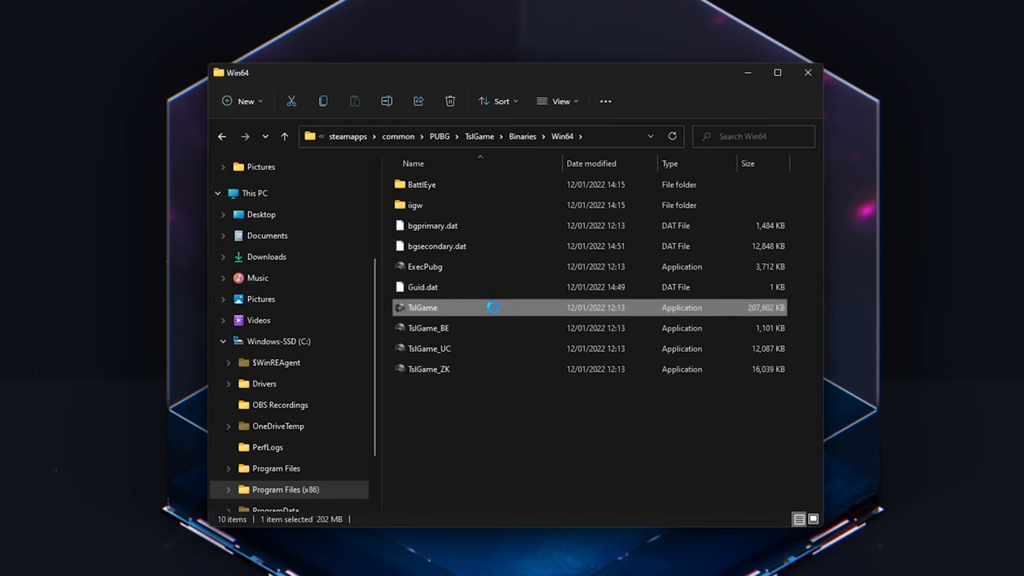
right_click(422, 307)
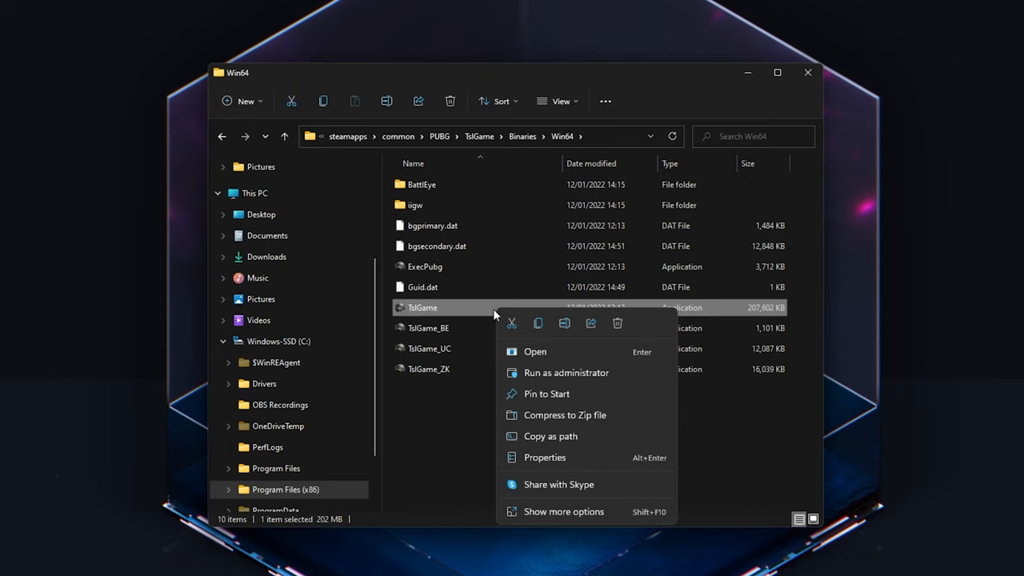
mouse_move(544, 457)
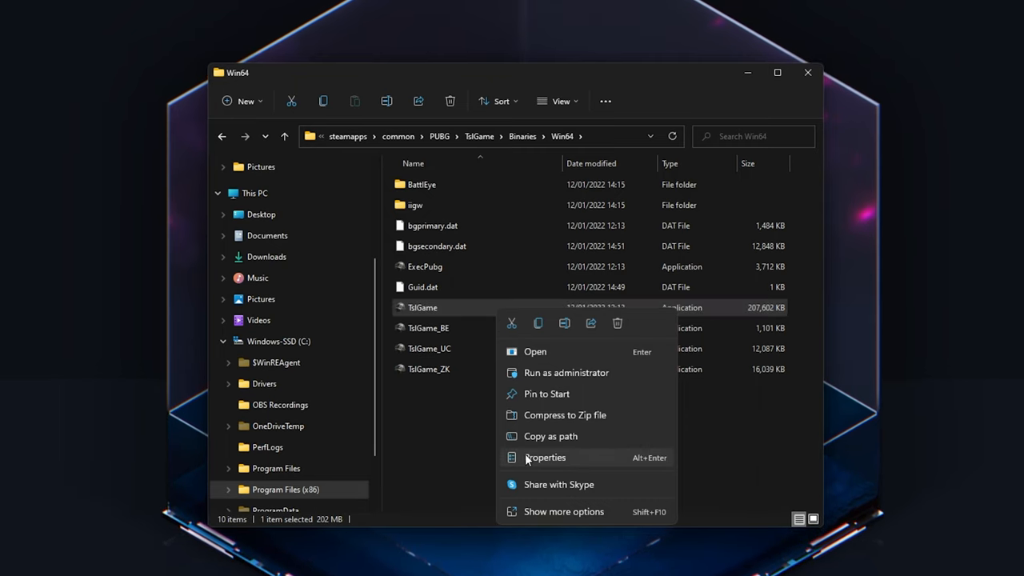
left_click(544, 458)
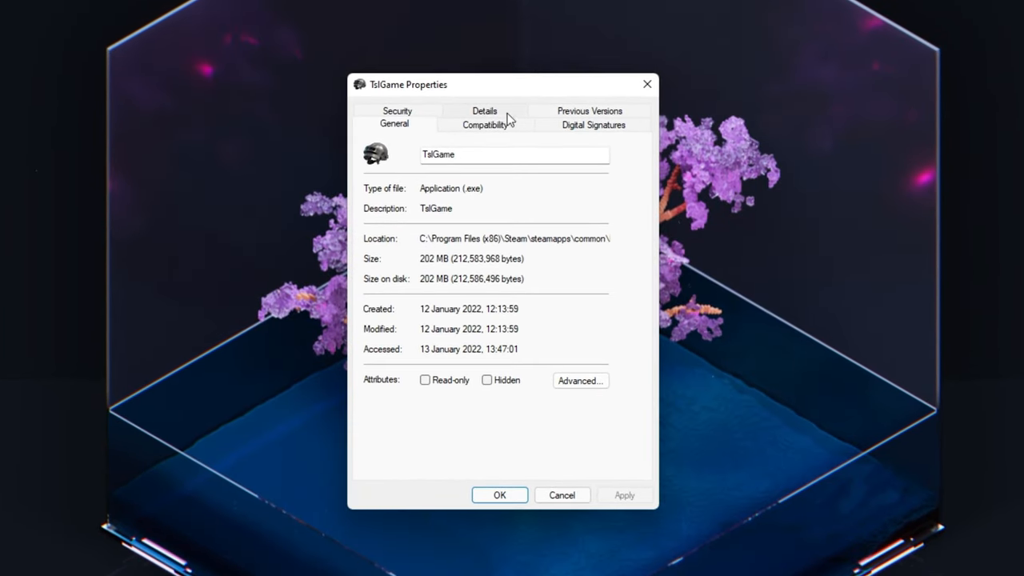
Review TslGame's Compatibility settings with nothing ticked, then close the properties
left_click(485, 125)
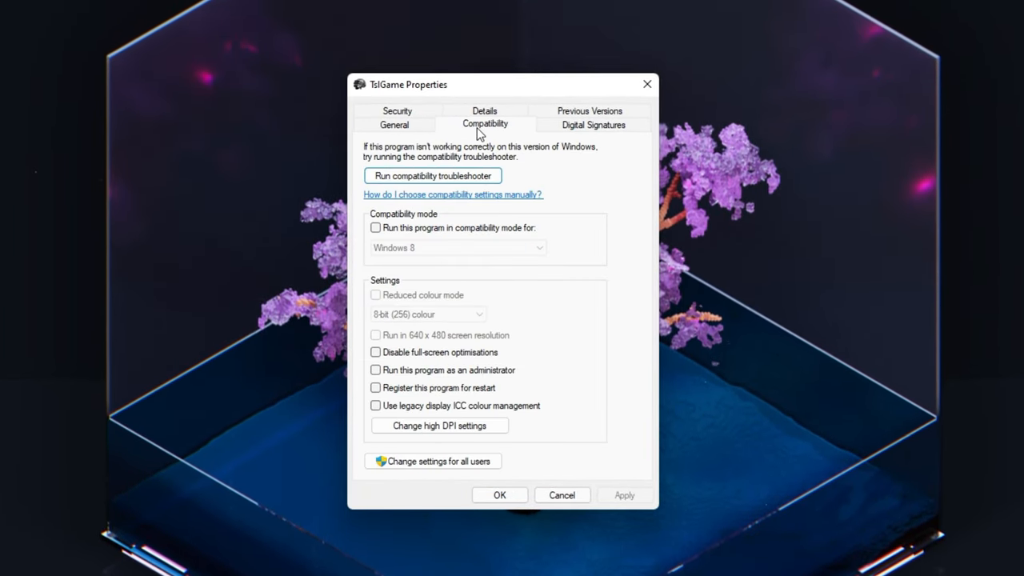
mouse_move(406, 271)
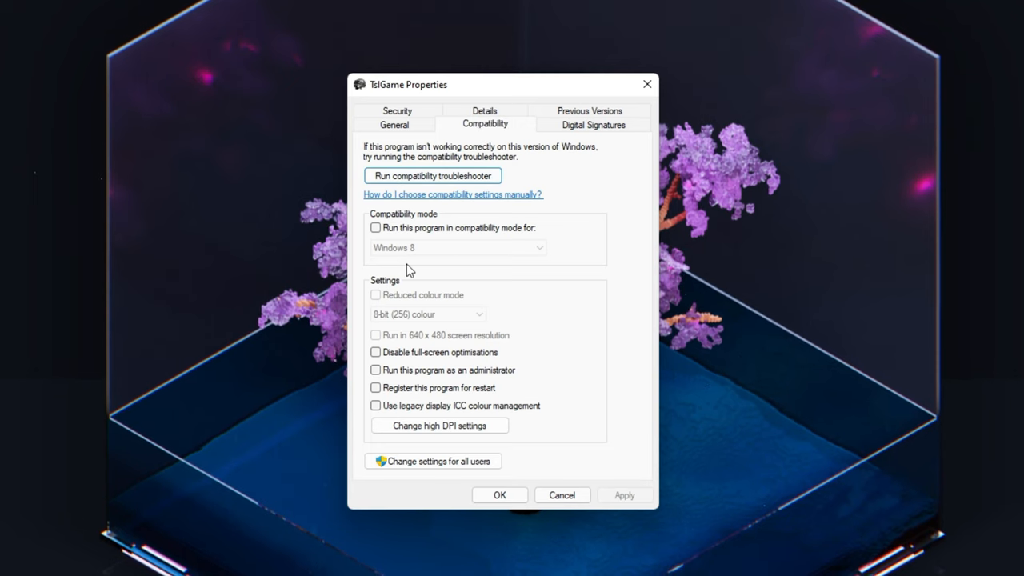
left_click(376, 352)
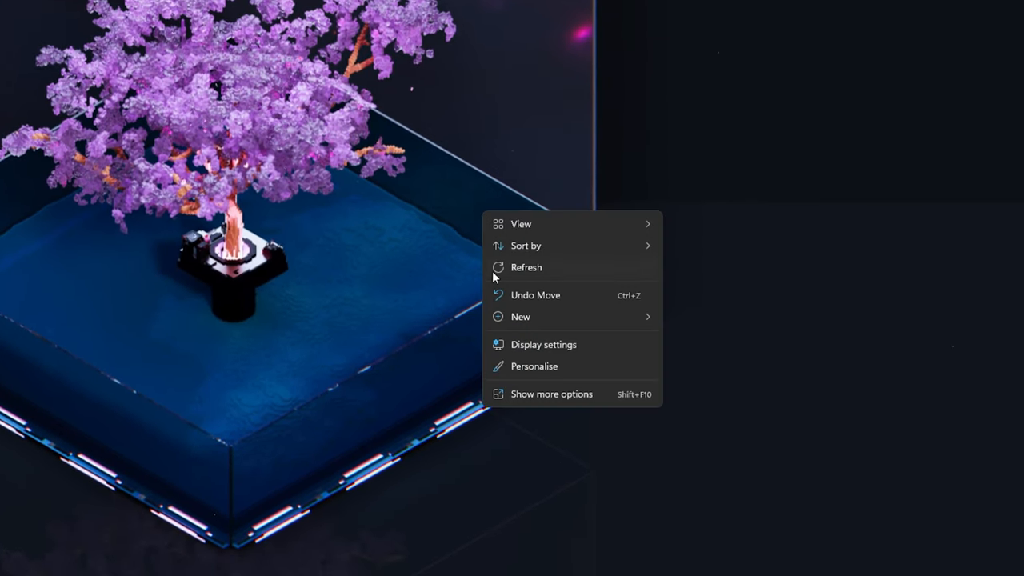
Show Display settings with scale at 100% and list the available screen resolutions
left_click(544, 344)
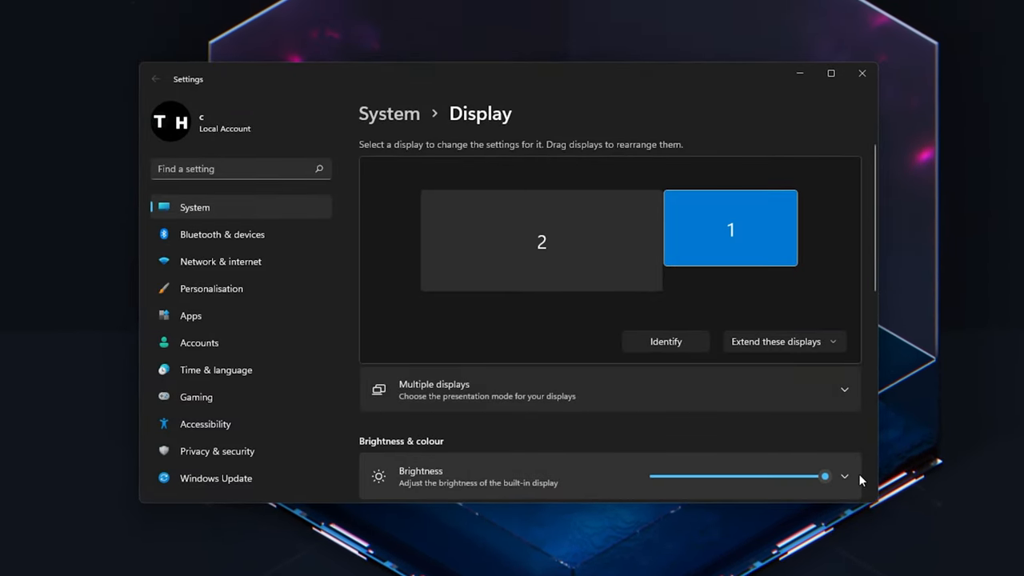
scroll("down", 3)
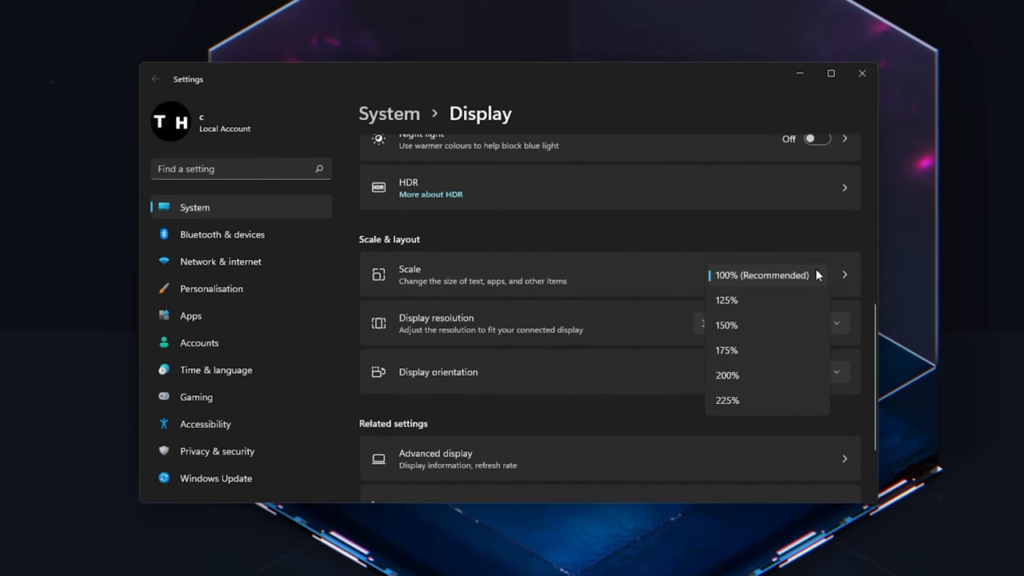
left_click(837, 323)
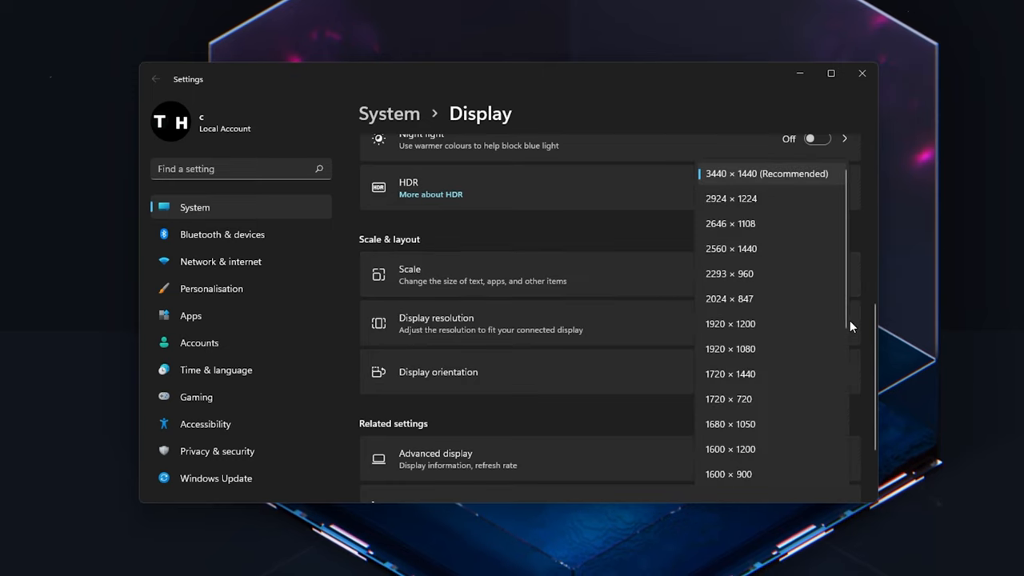
mouse_move(711, 221)
type("task")
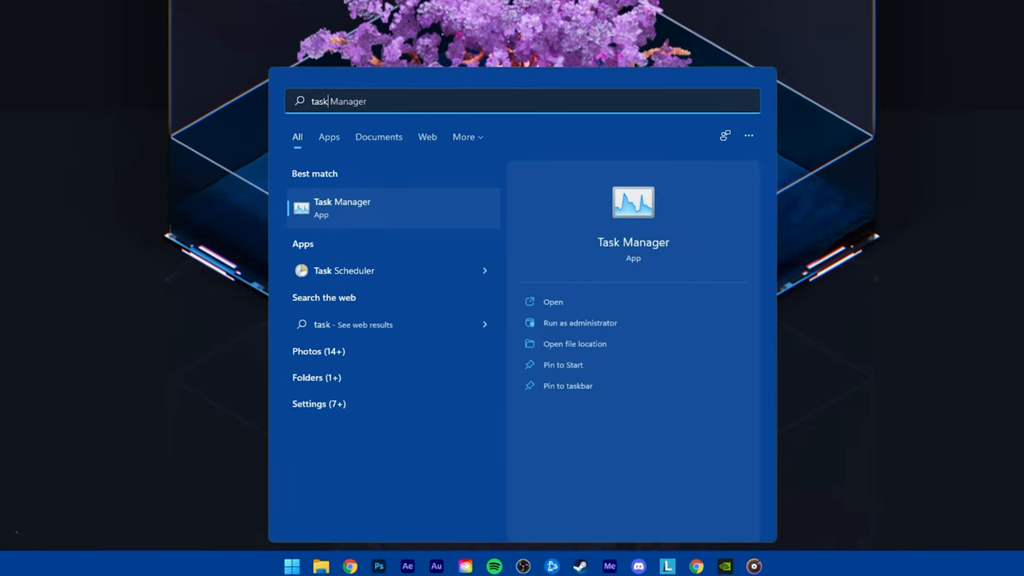
Launch Task Manager and inspect the Google Chrome process among running processes
left_click(554, 301)
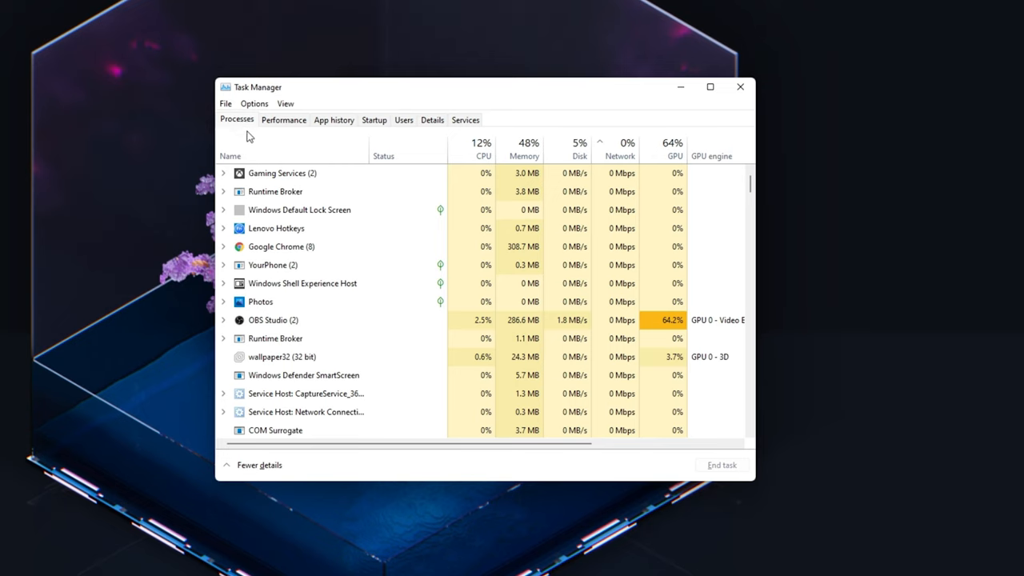
left_click(320, 246)
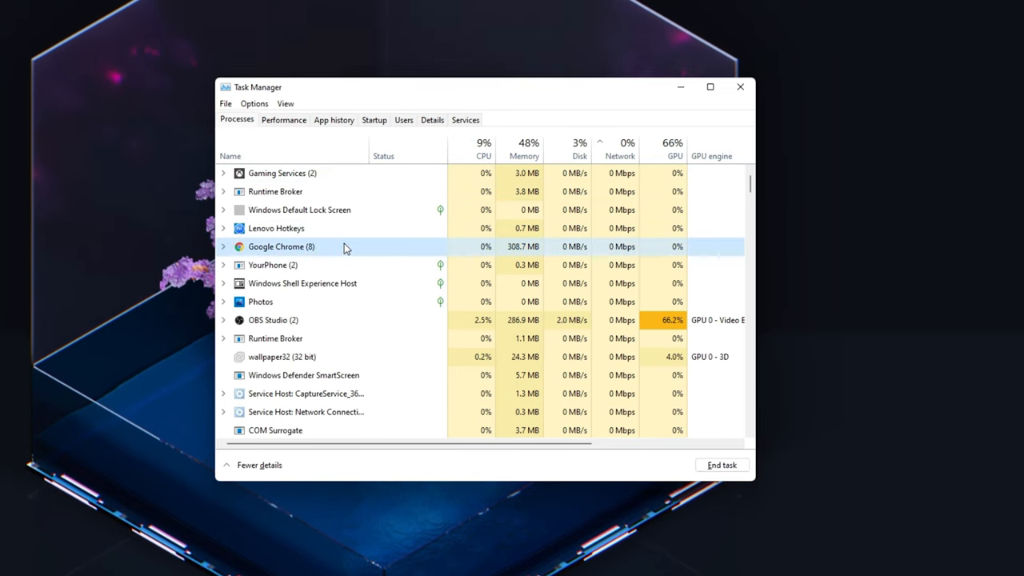
right_click(281, 246)
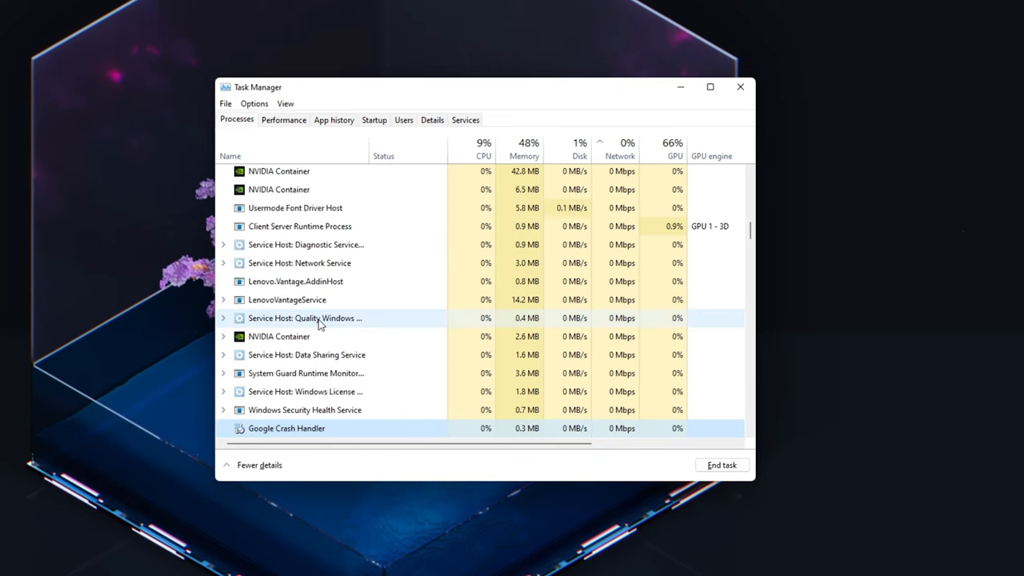
scroll("up", 3)
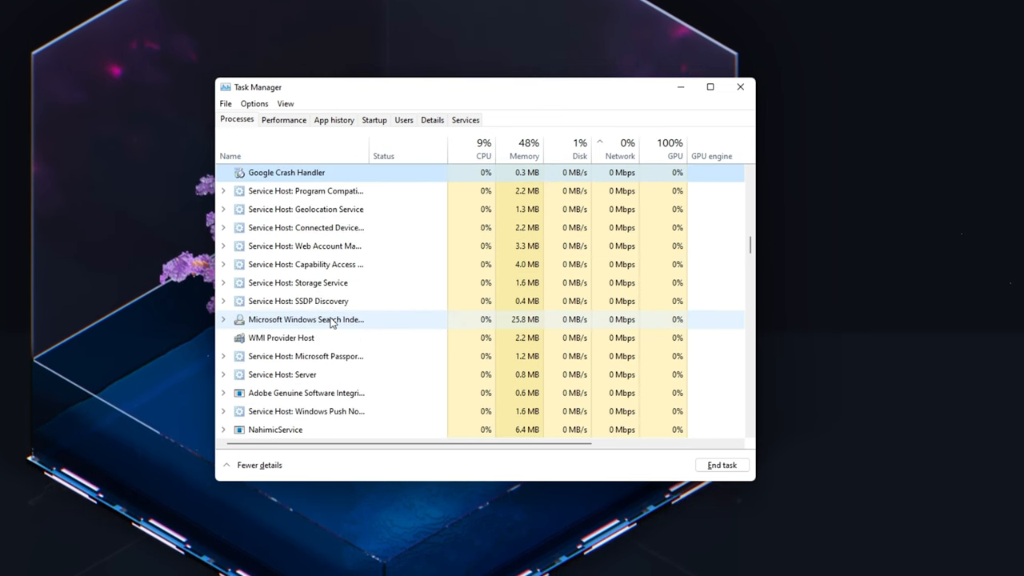
scroll("down", 3)
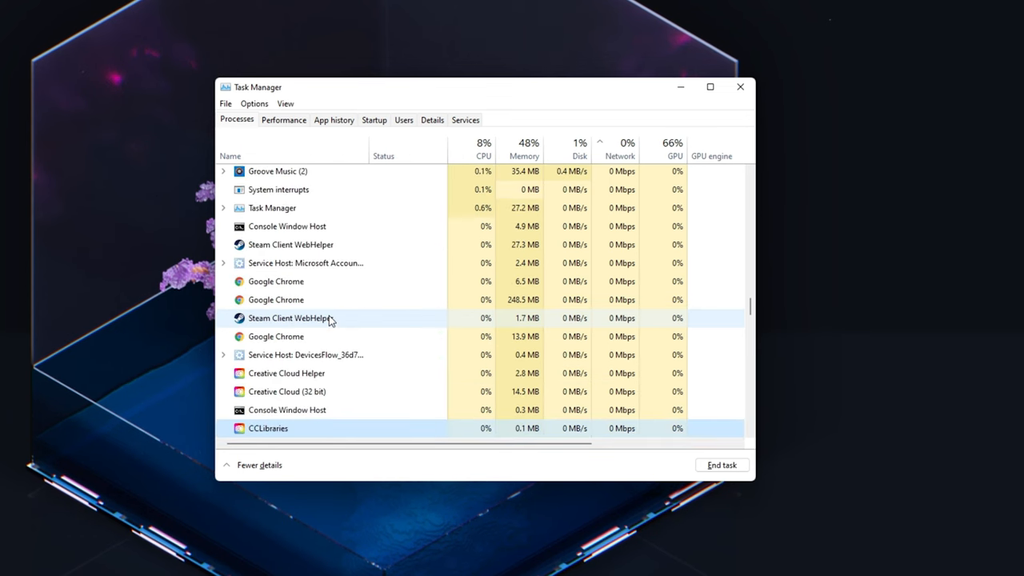
End an unneeded Steam Client WebHelper background process
right_click(286, 371)
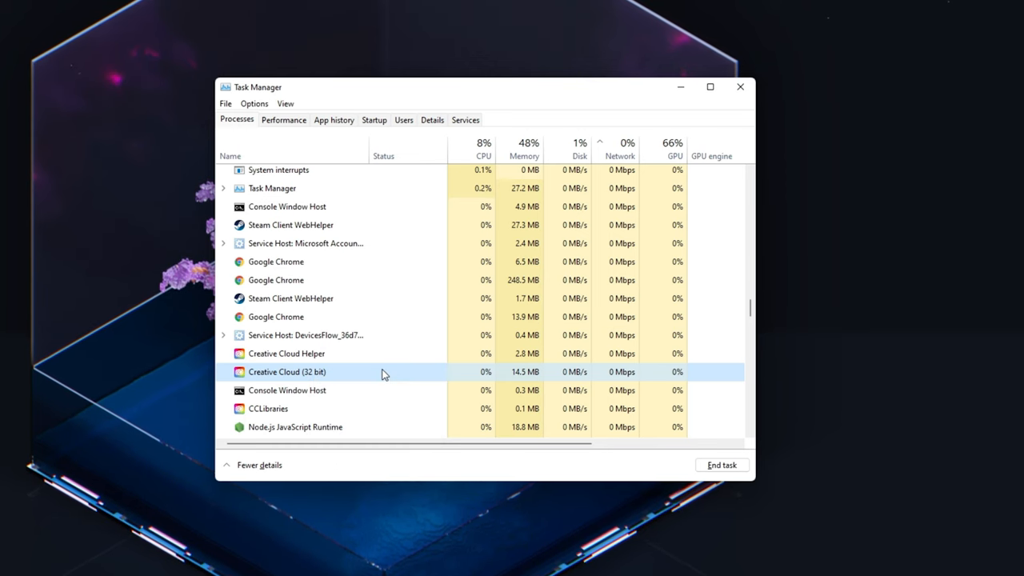
scroll("down", 3)
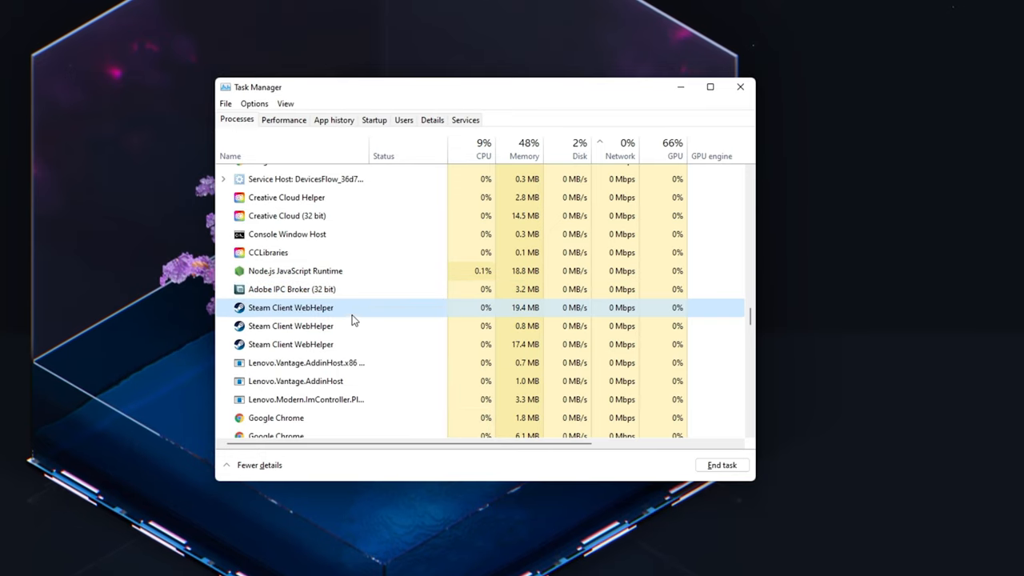
left_click(525, 147)
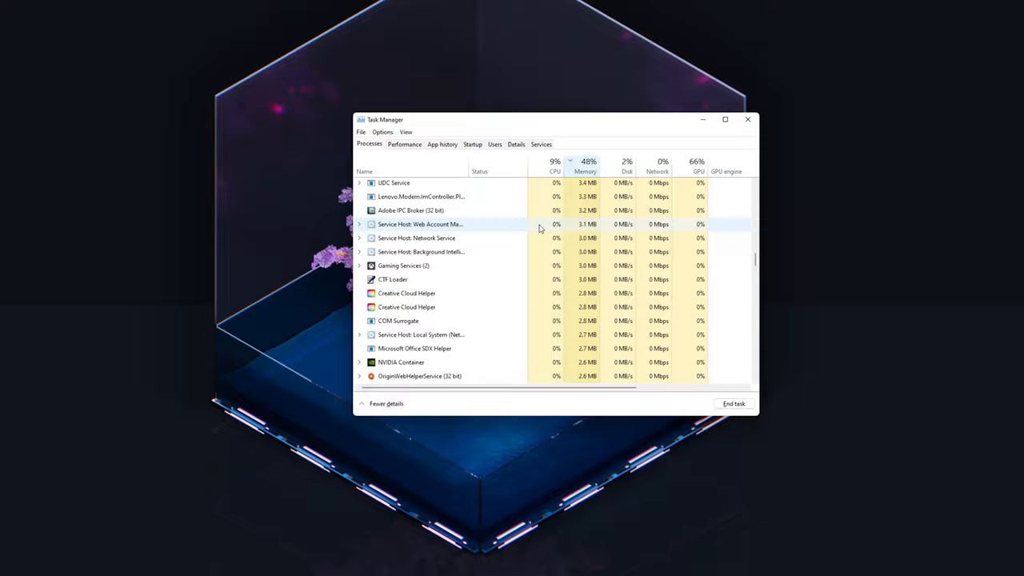
left_click(747, 118)
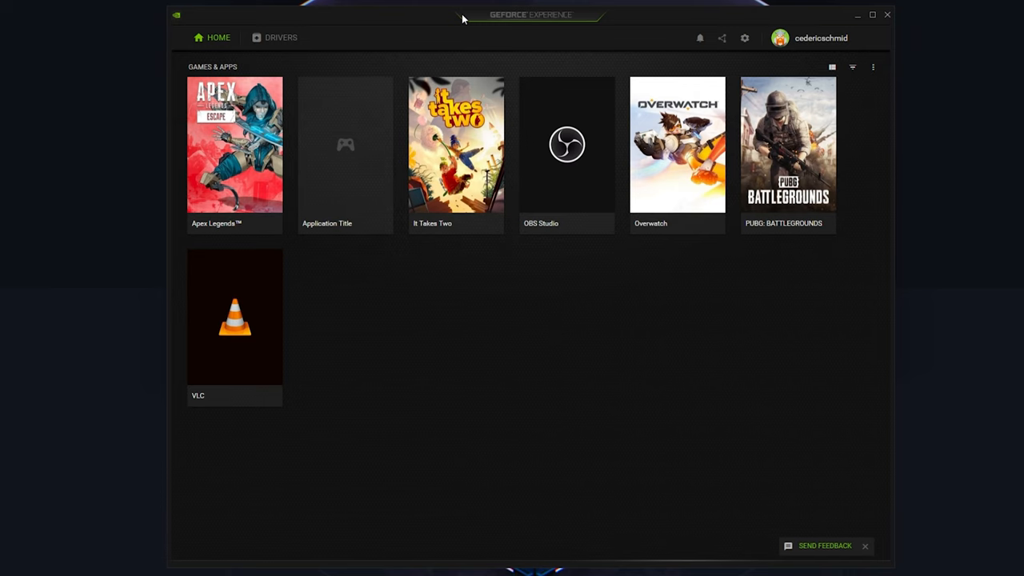
mouse_move(563, 26)
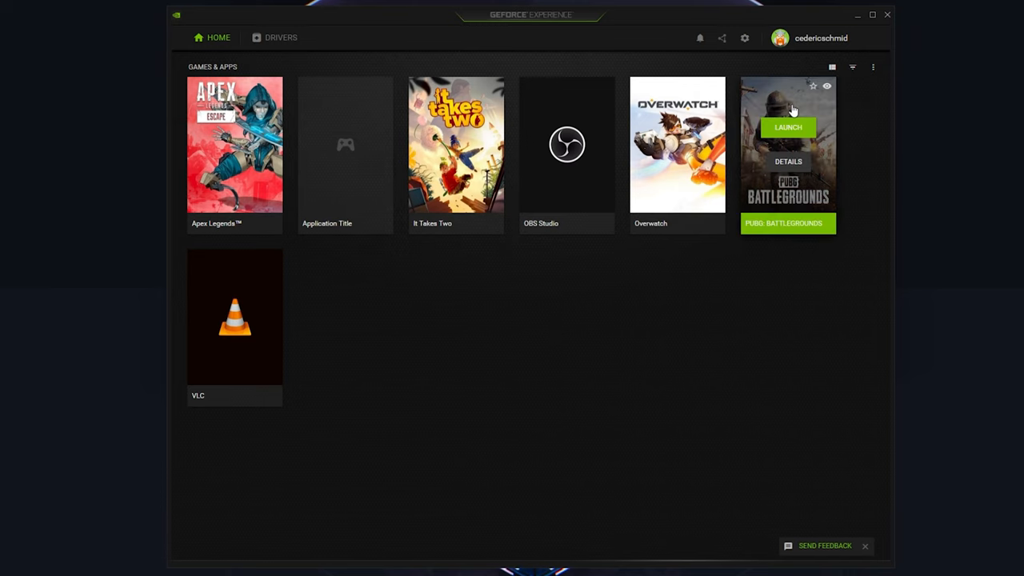
mouse_move(455, 76)
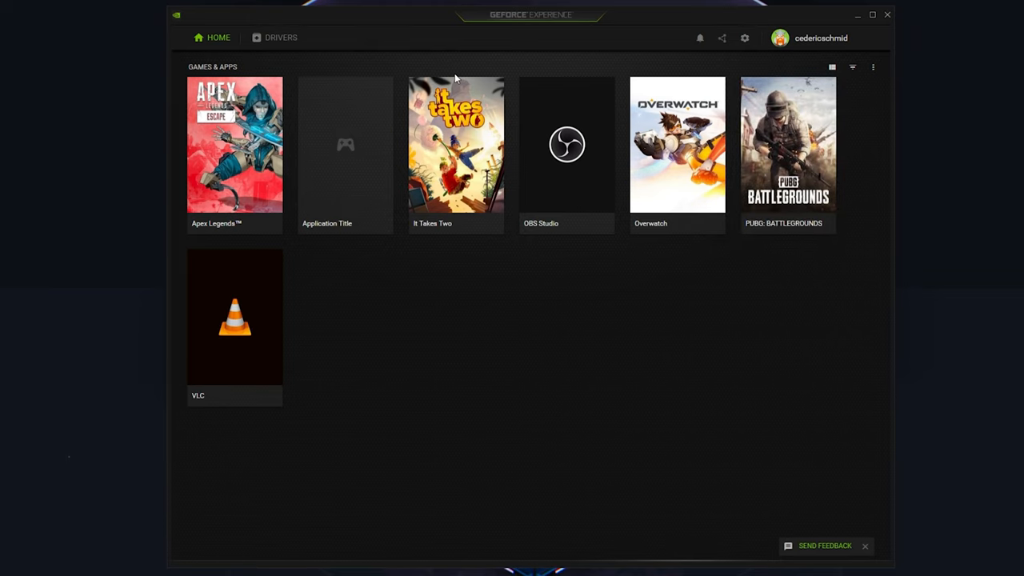
mouse_move(267, 54)
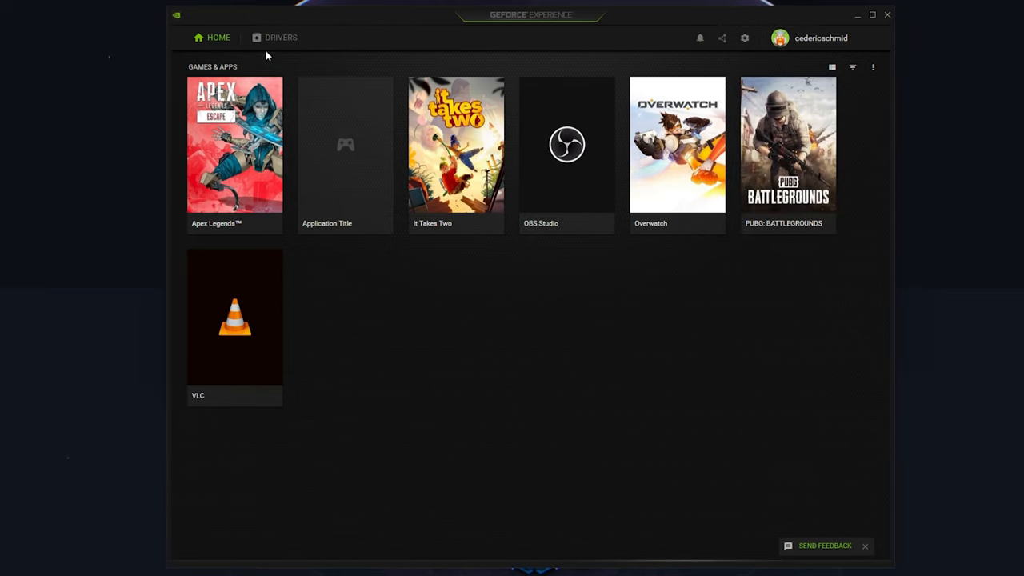
Confirm Game Ready Driver 497.29 is installed and check for driver updates
left_click(282, 38)
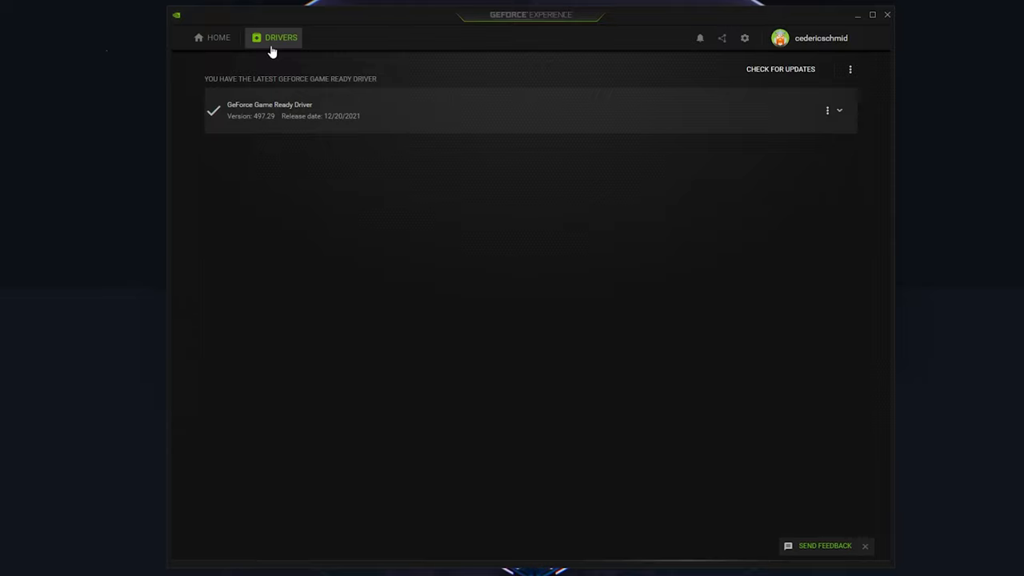
mouse_move(454, 227)
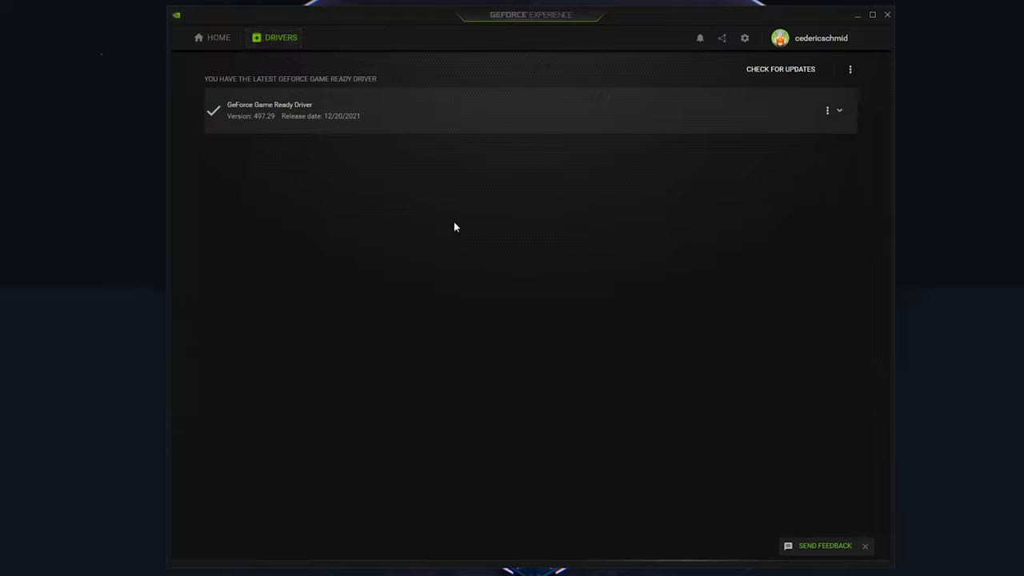
mouse_move(471, 227)
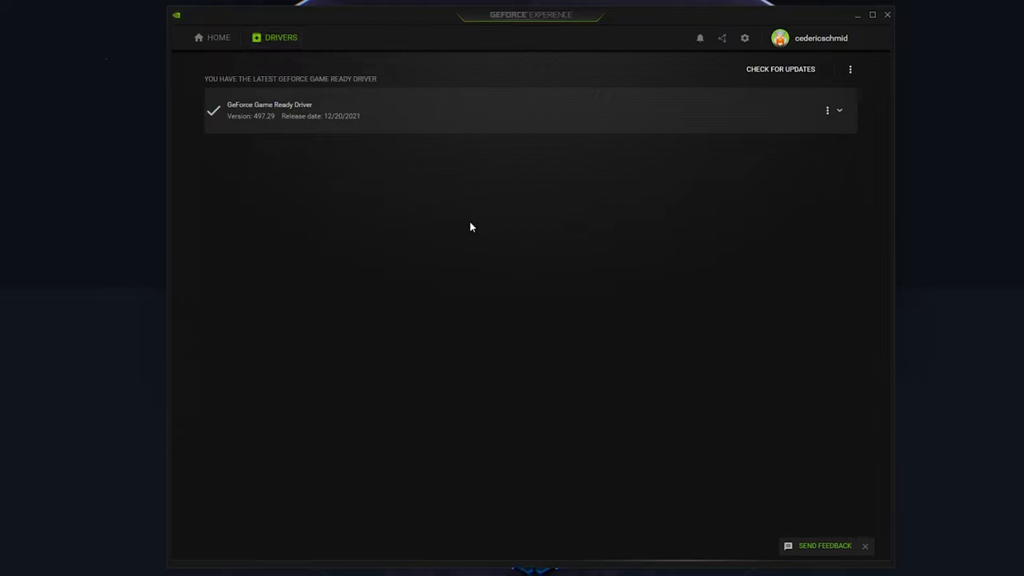
mouse_move(751, 160)
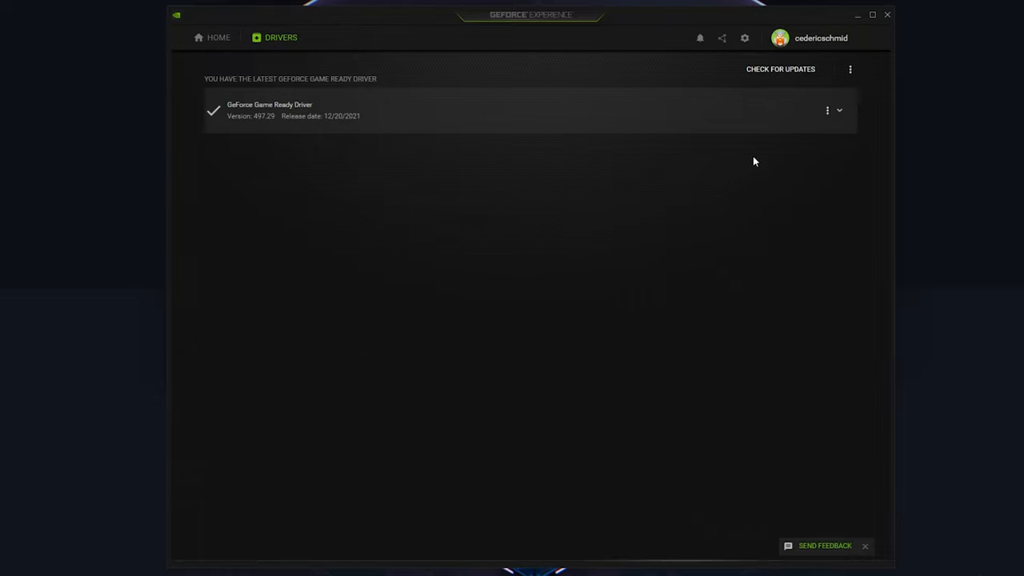
left_click(780, 69)
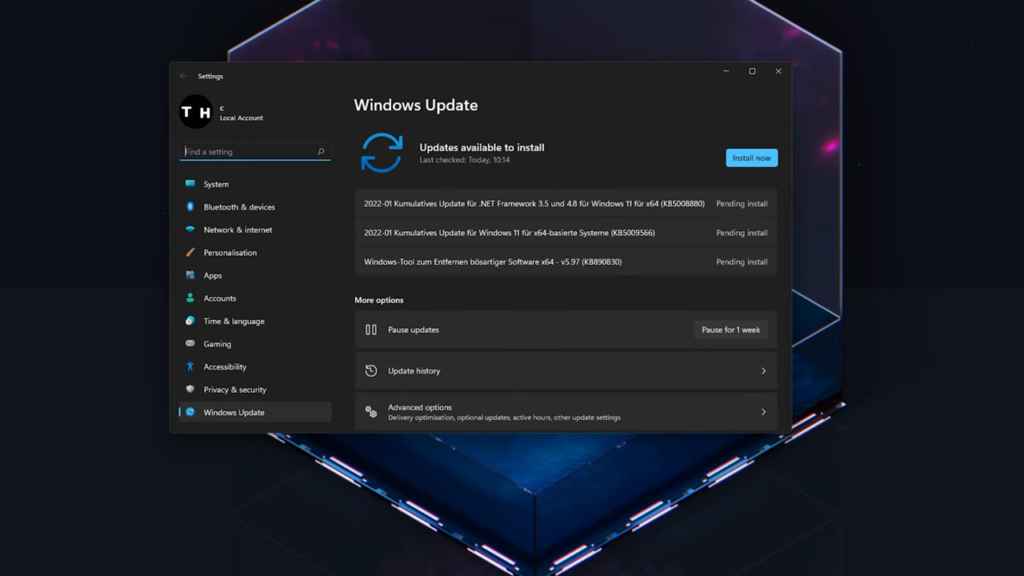
mouse_move(907, 221)
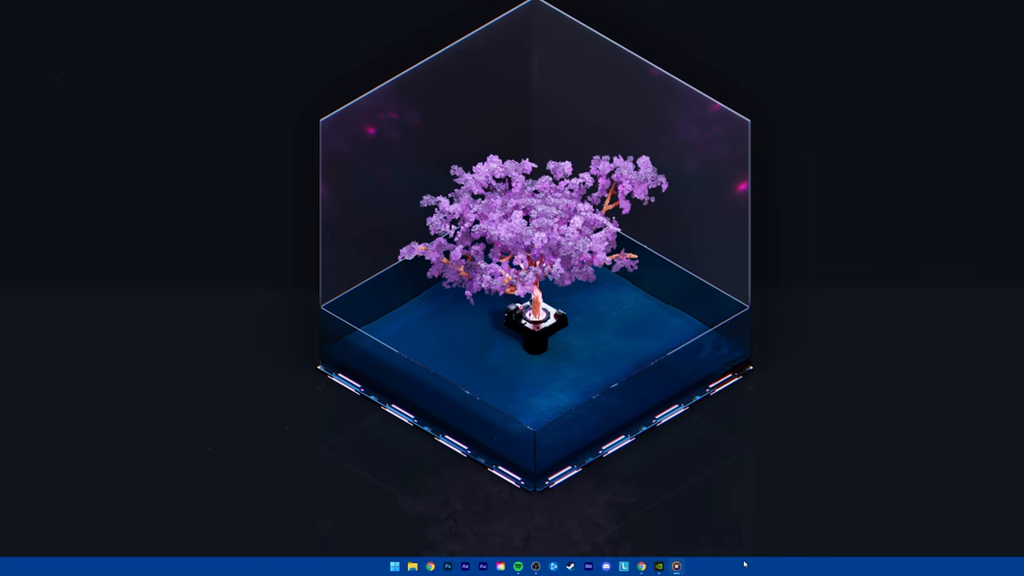
Return to the Drivers page and show the installed driver's Reinstall option
left_click(676, 566)
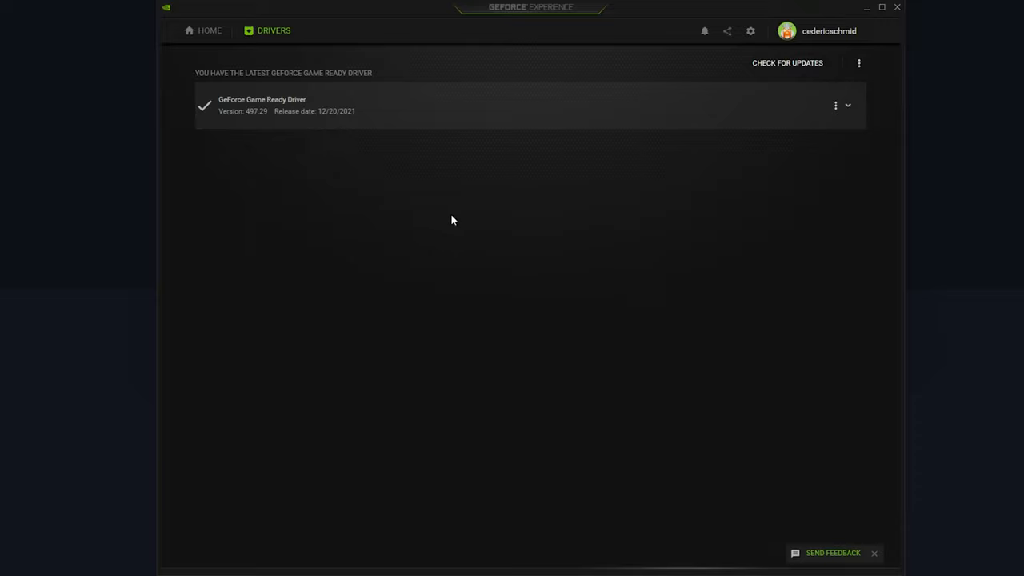
mouse_move(268, 41)
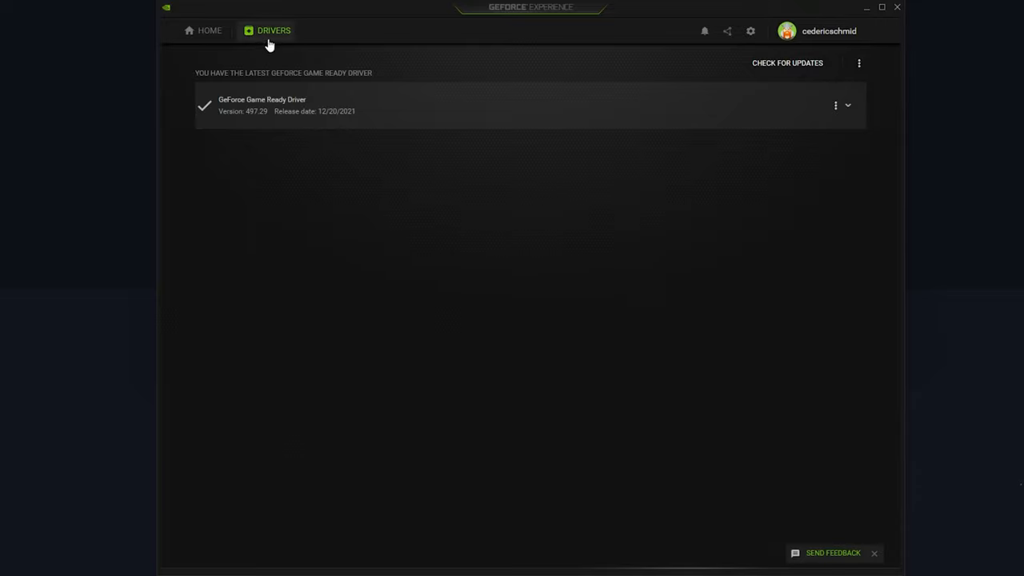
mouse_move(839, 106)
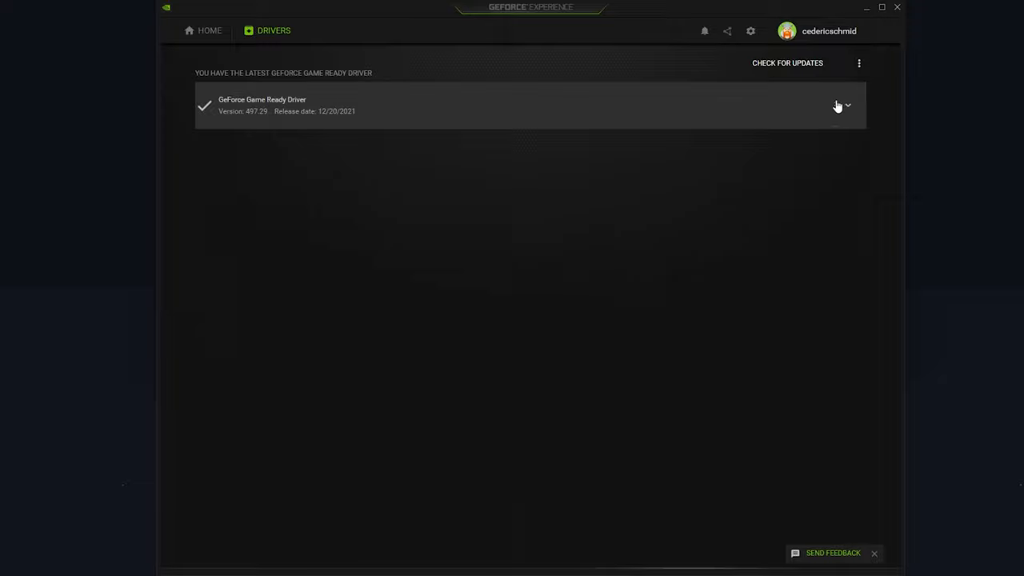
left_click(848, 106)
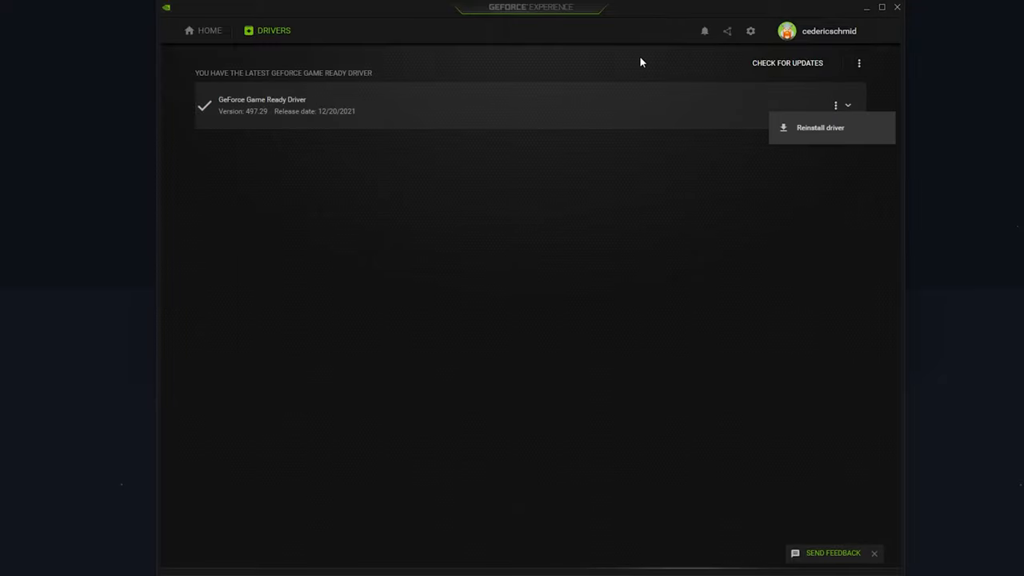
mouse_move(749, 30)
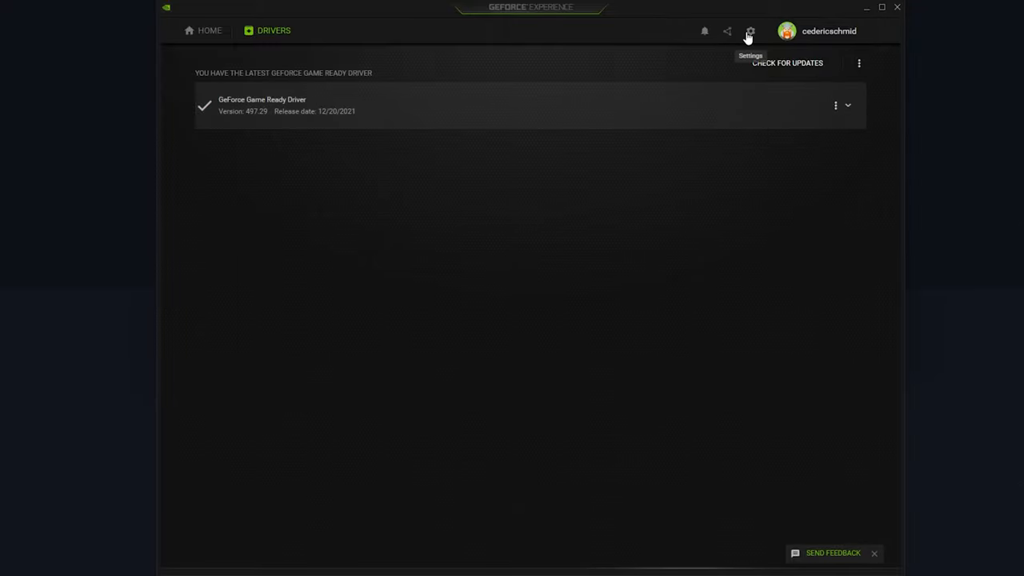
Show the General settings down to the Image Scaling toggle to confirm it is on
left_click(749, 31)
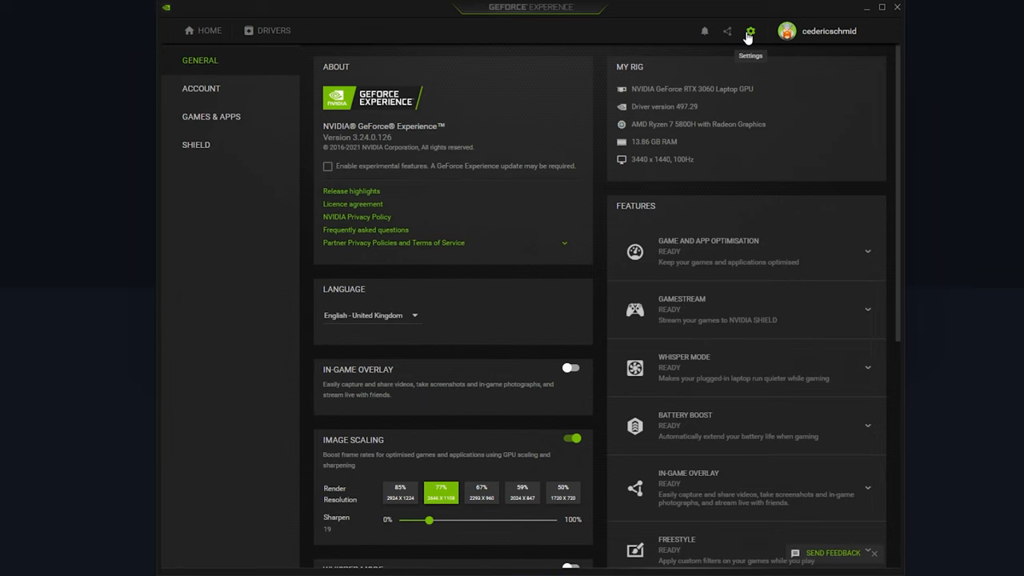
mouse_move(490, 134)
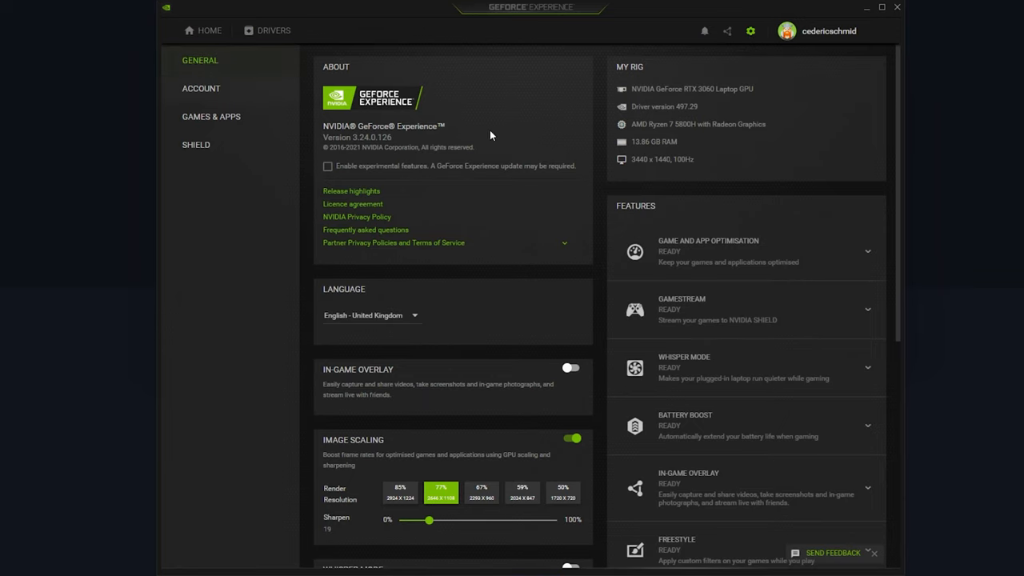
scroll("down", 3)
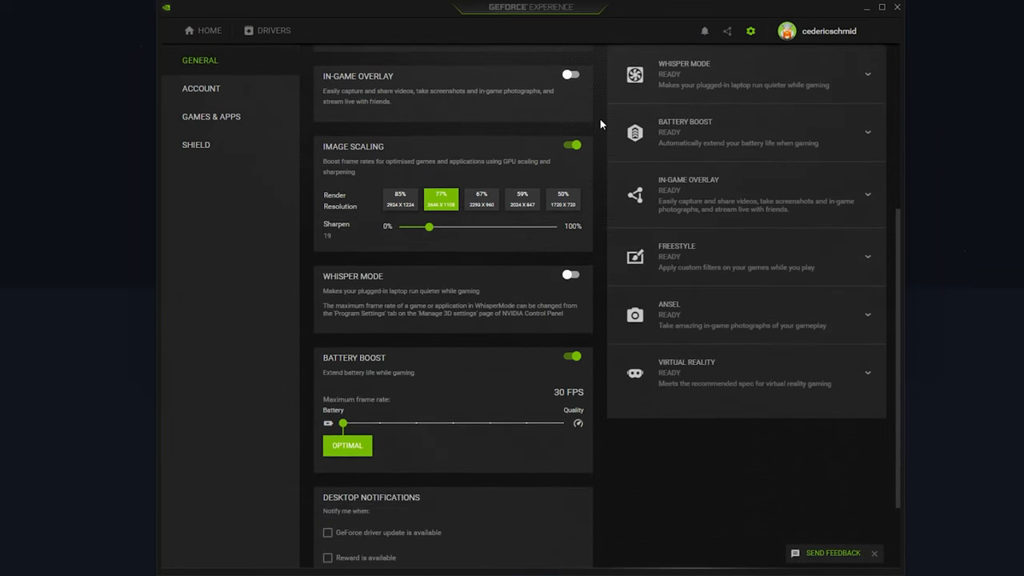